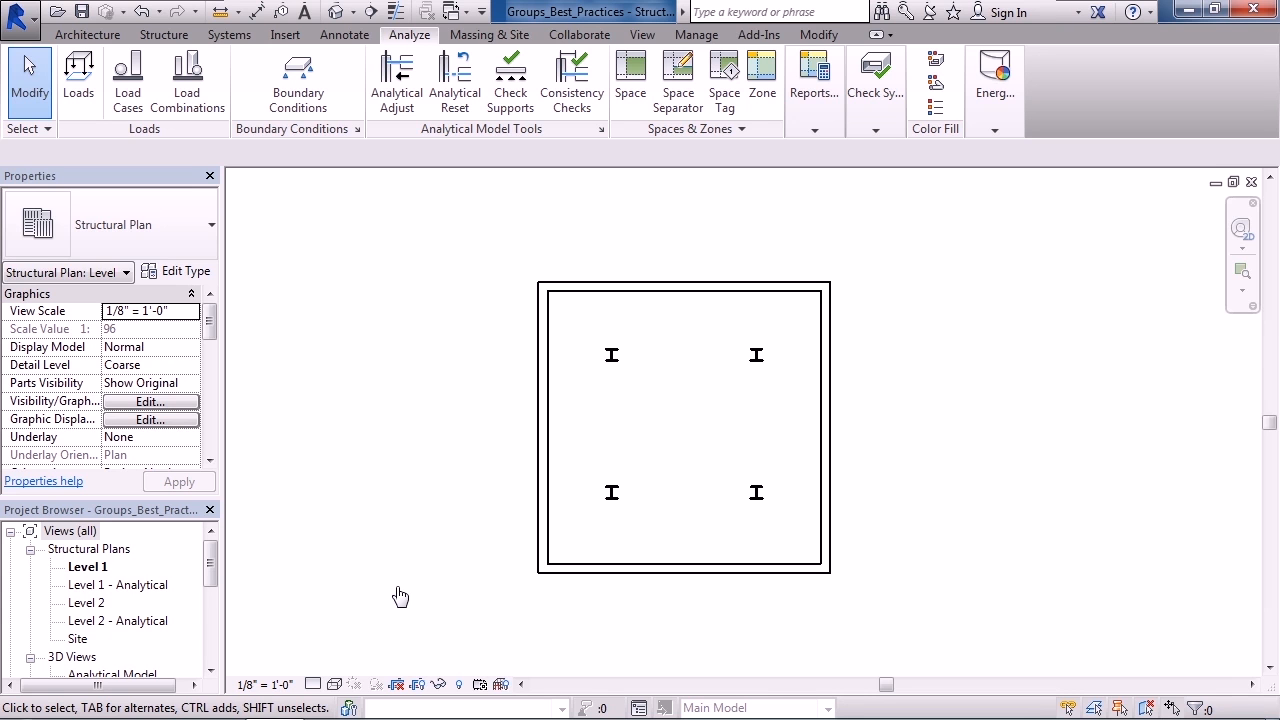
mouse_move(400, 598)
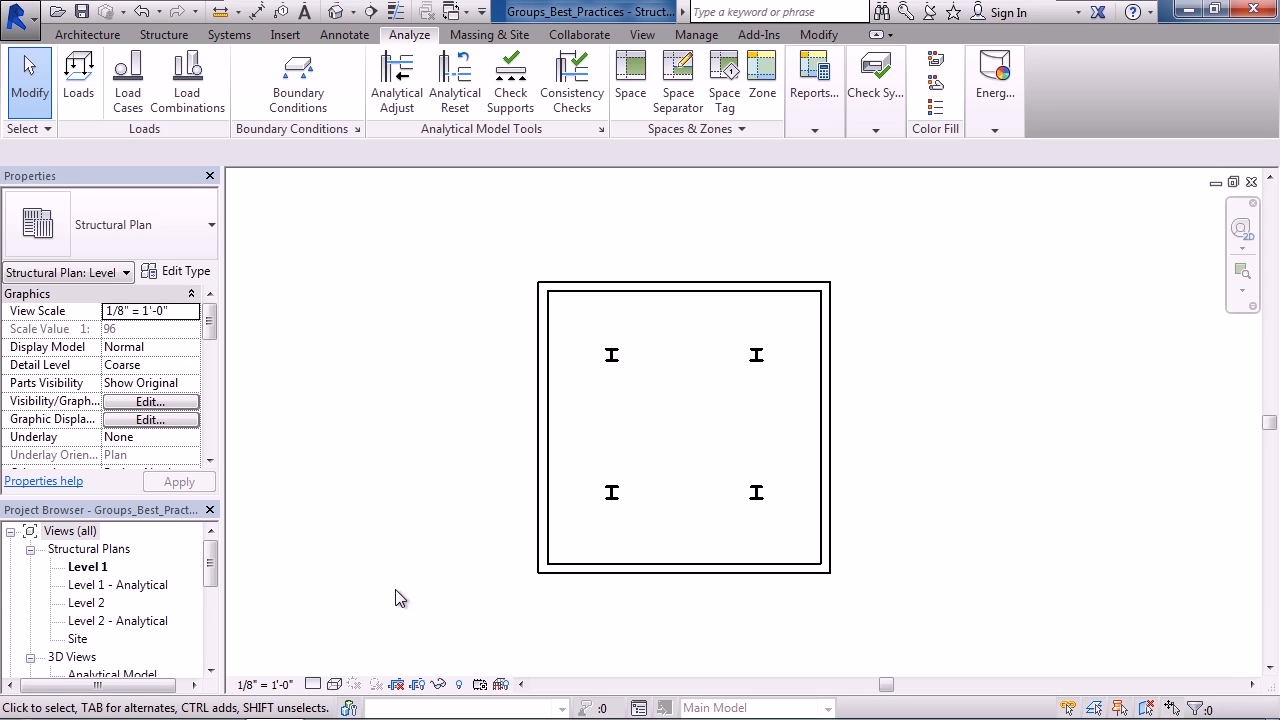
mouse_move(596, 532)
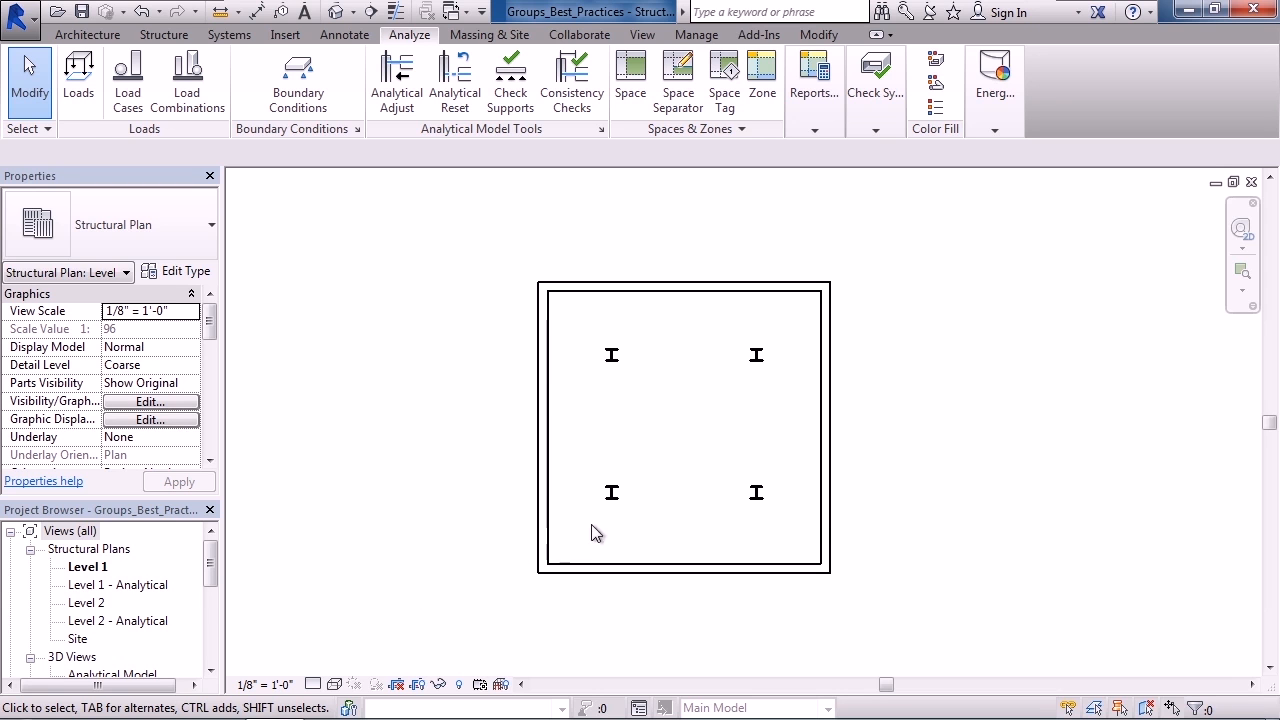
mouse_move(620, 500)
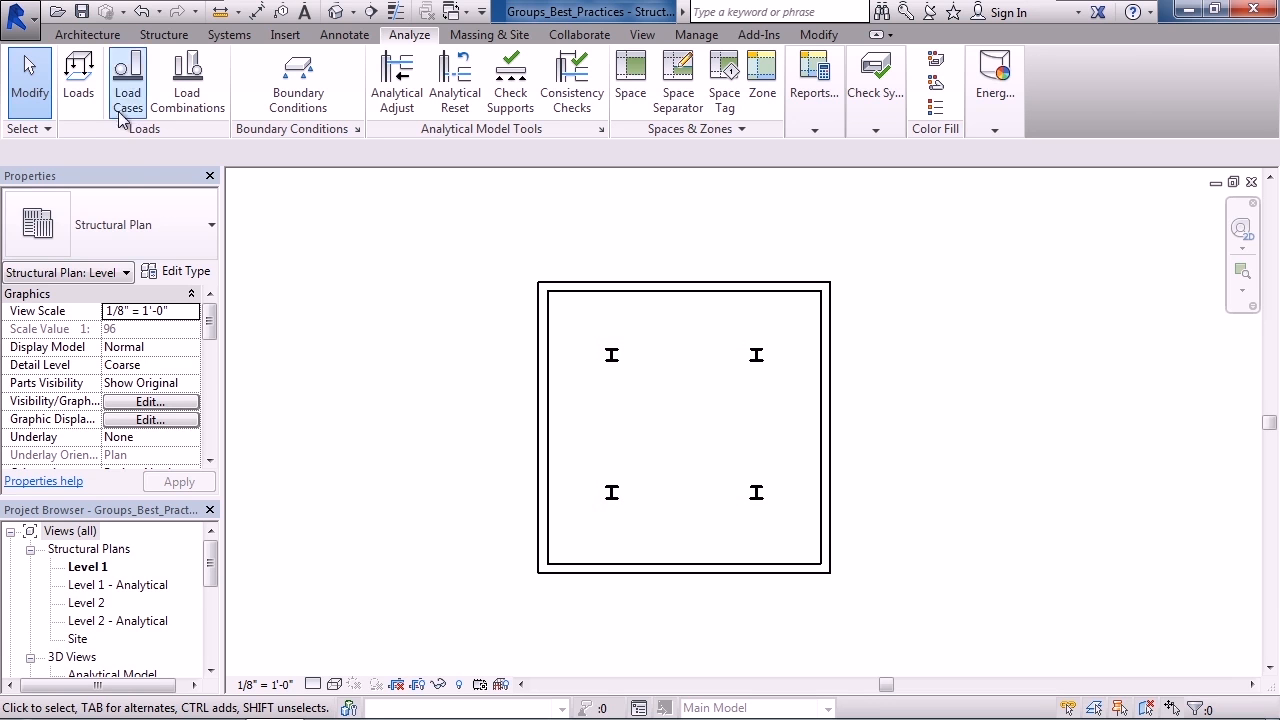
Reach the Model Group dropdown from the Architecture tab's Model panel.
click(88, 34)
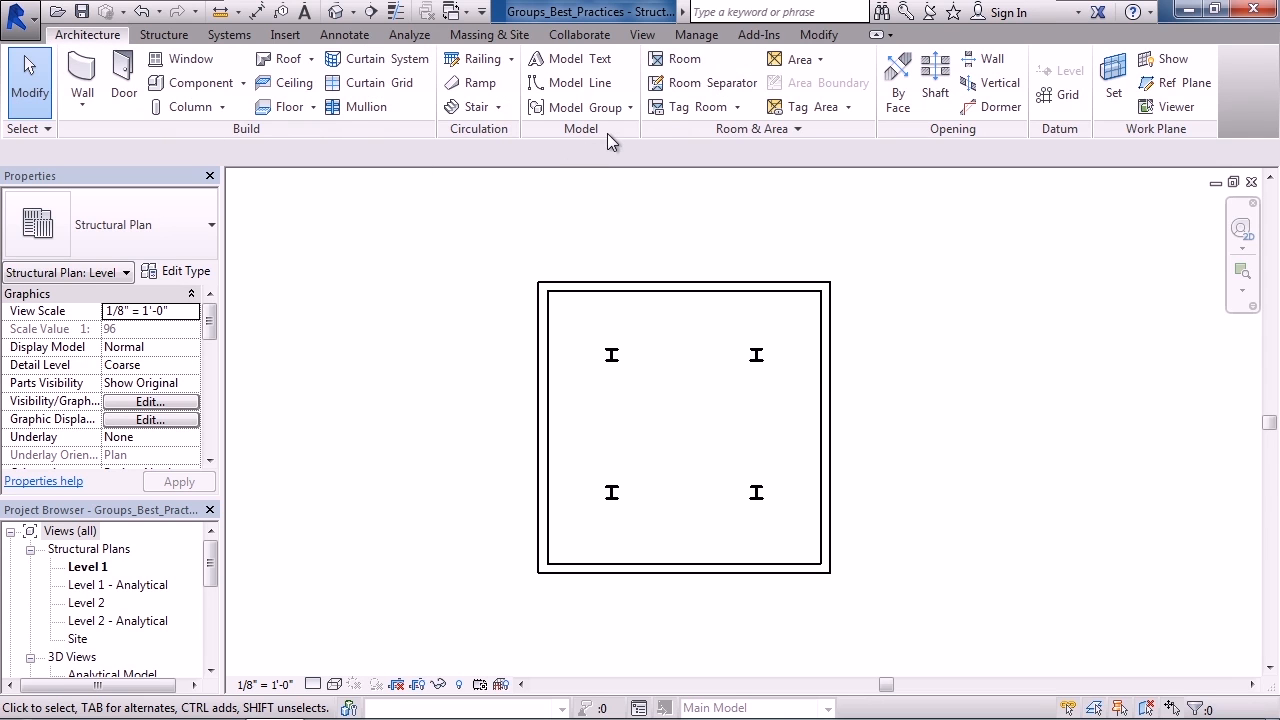
mouse_move(580, 108)
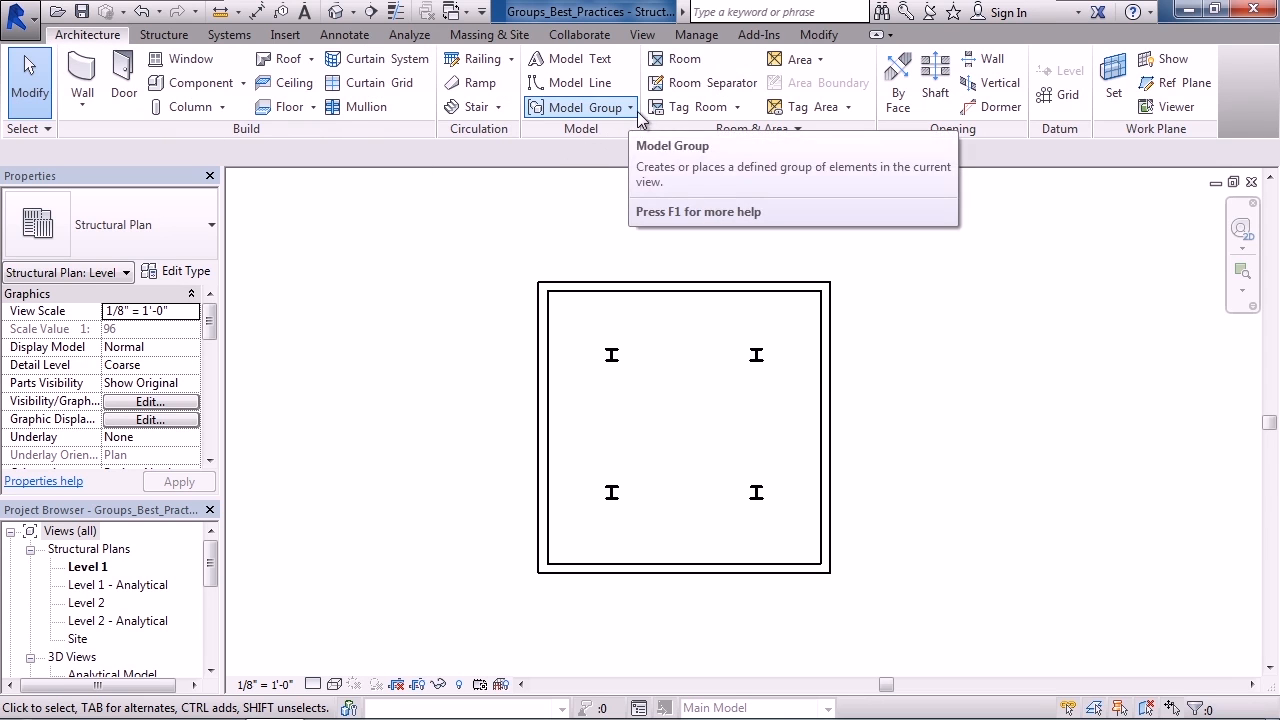
click(628, 108)
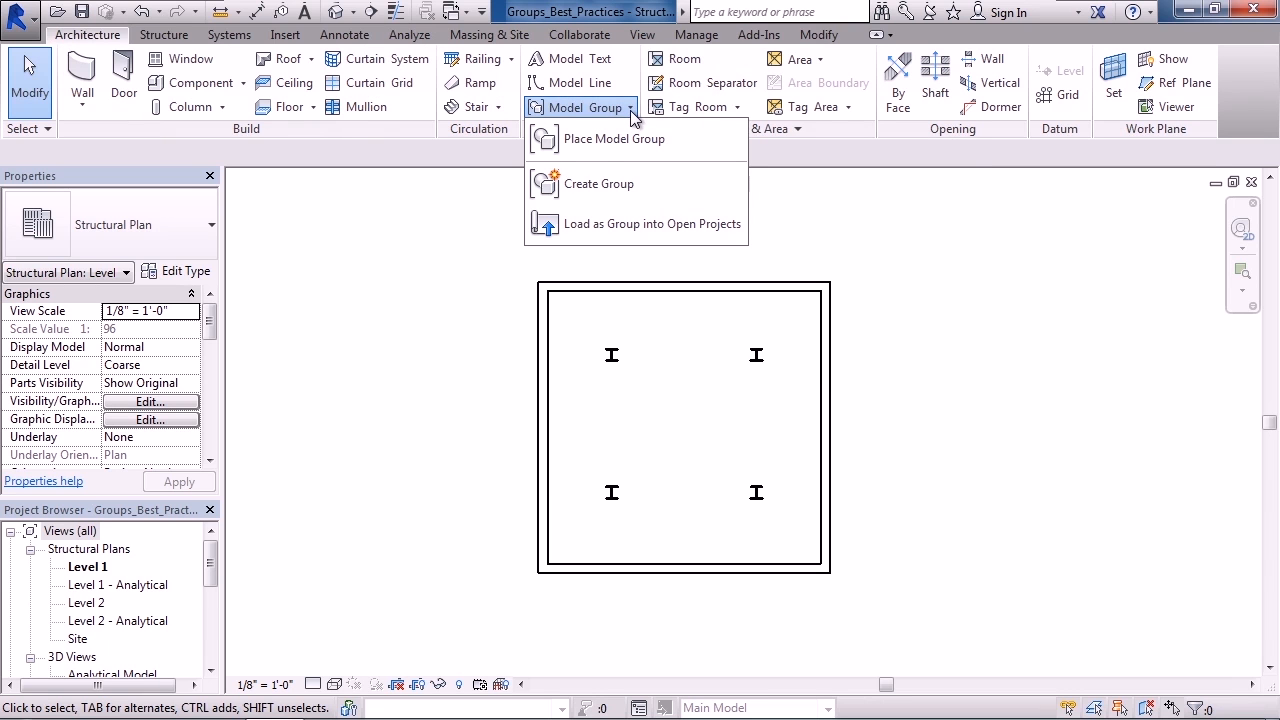
mouse_move(628, 128)
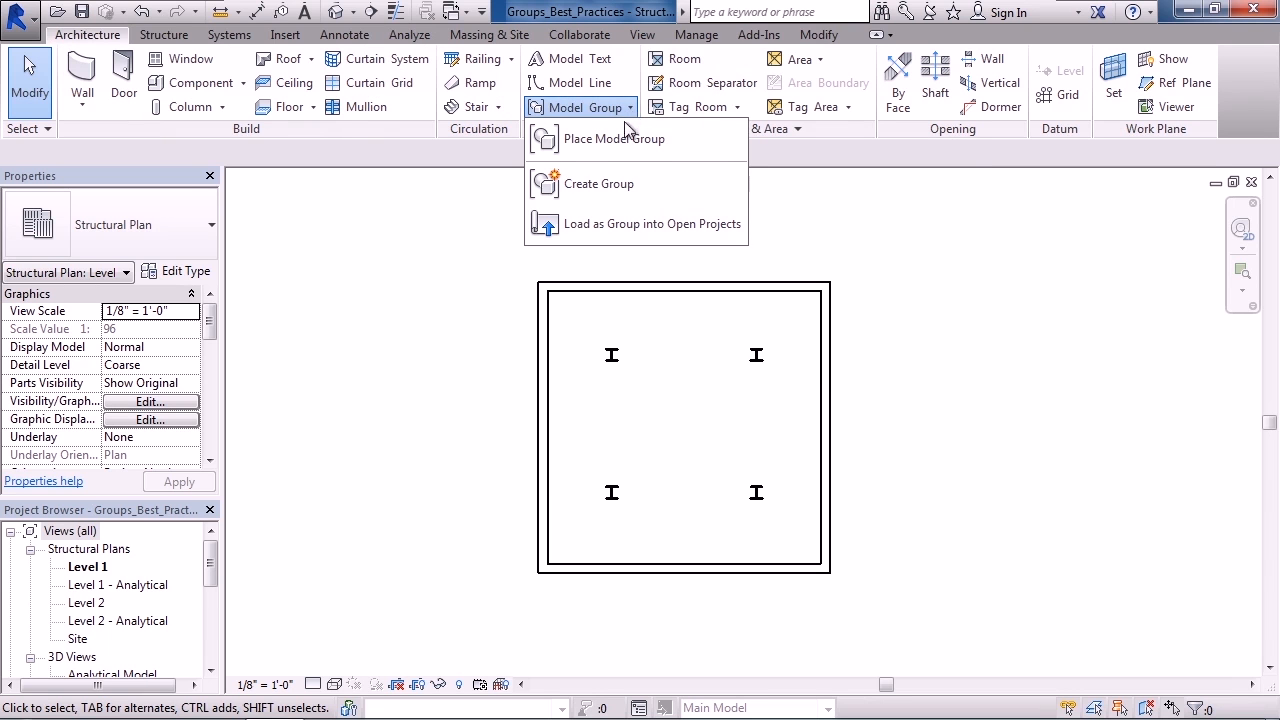
mouse_move(616, 138)
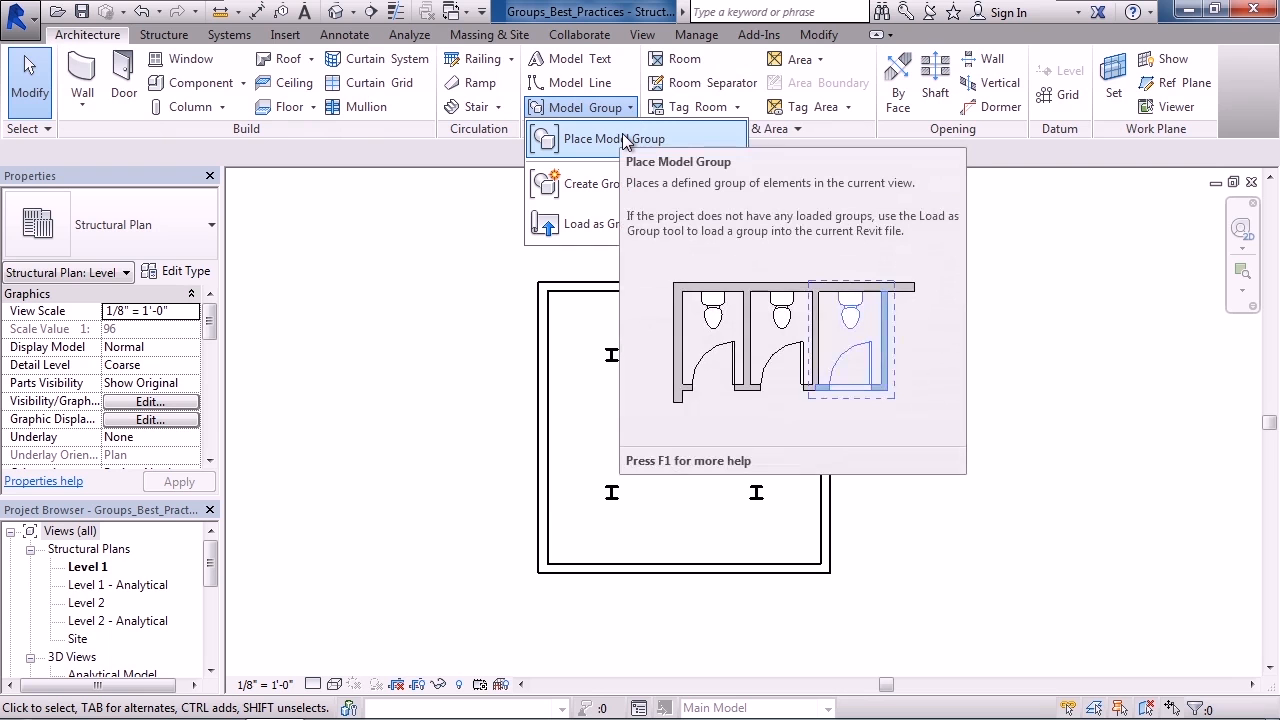
Place two instances of the four-column Columns Group, left and right of the framed original.
click(610, 138)
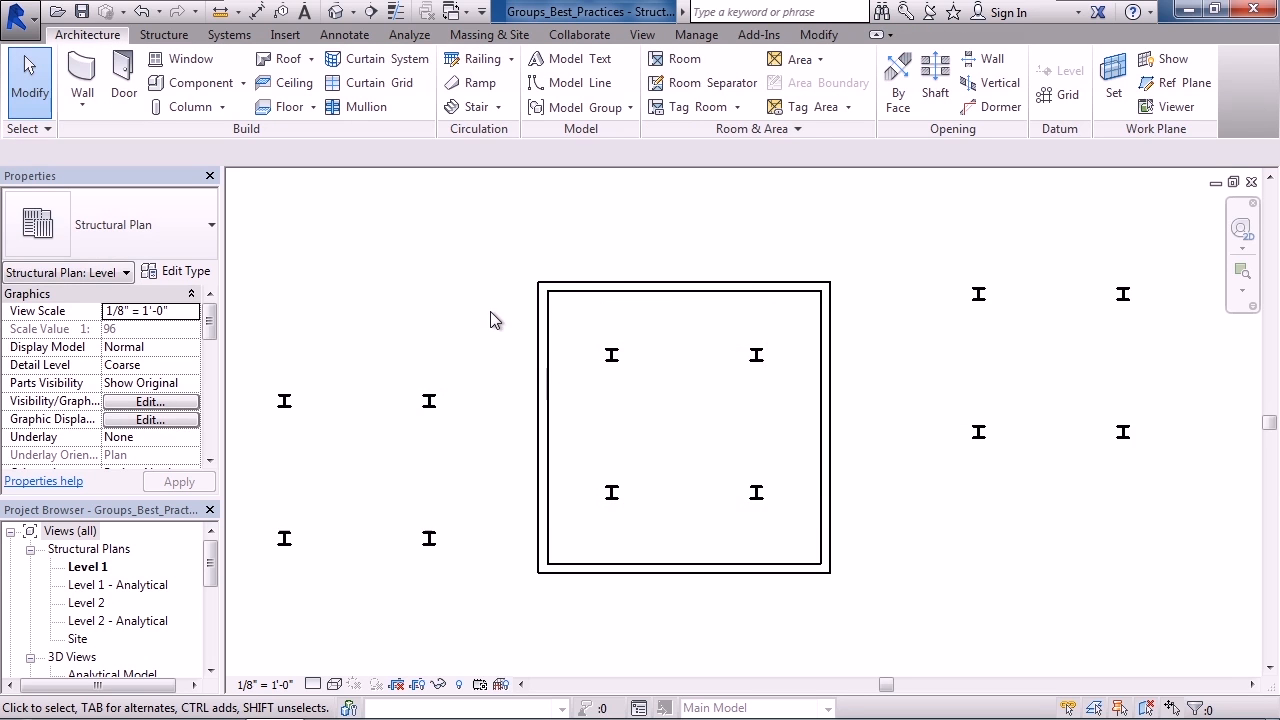
click(430, 400)
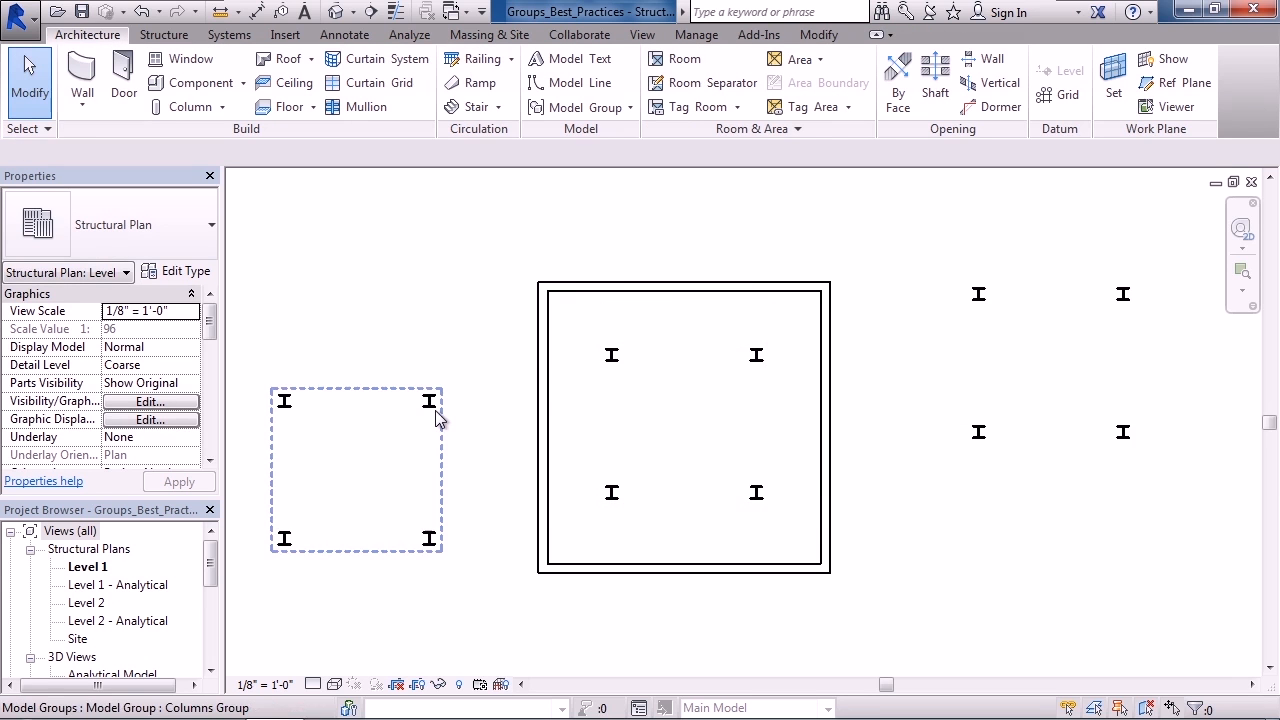
click(896, 304)
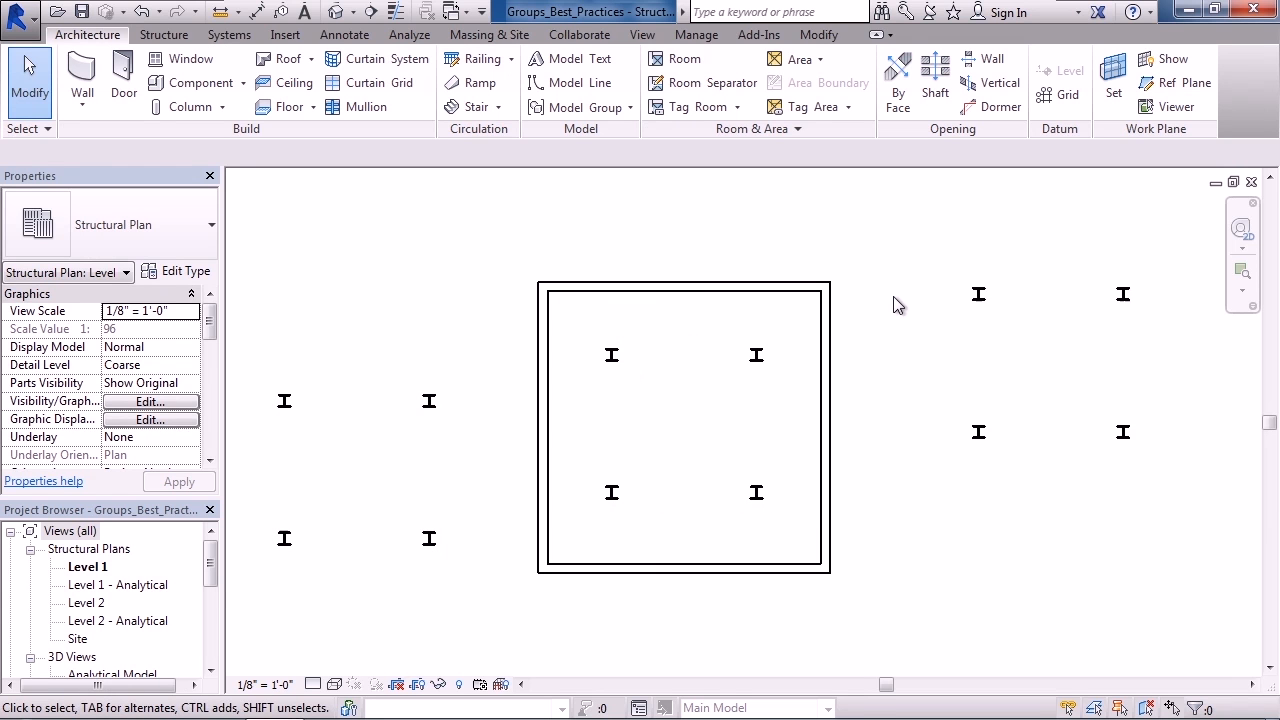